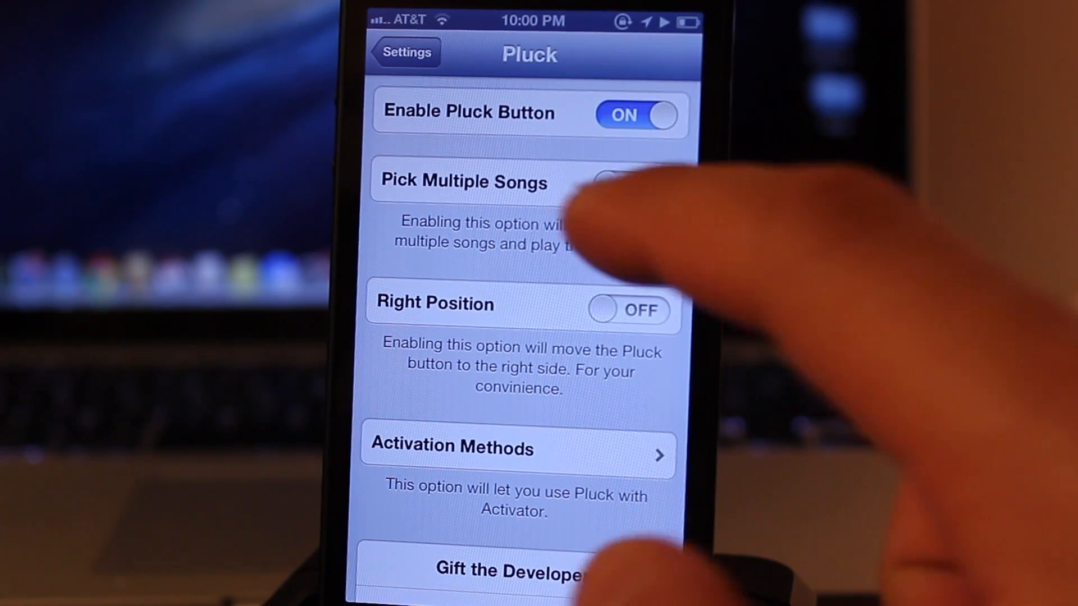
Step: Turn on Pick Multiple Songs and Right Position in Pluck's settings
click(632, 183)
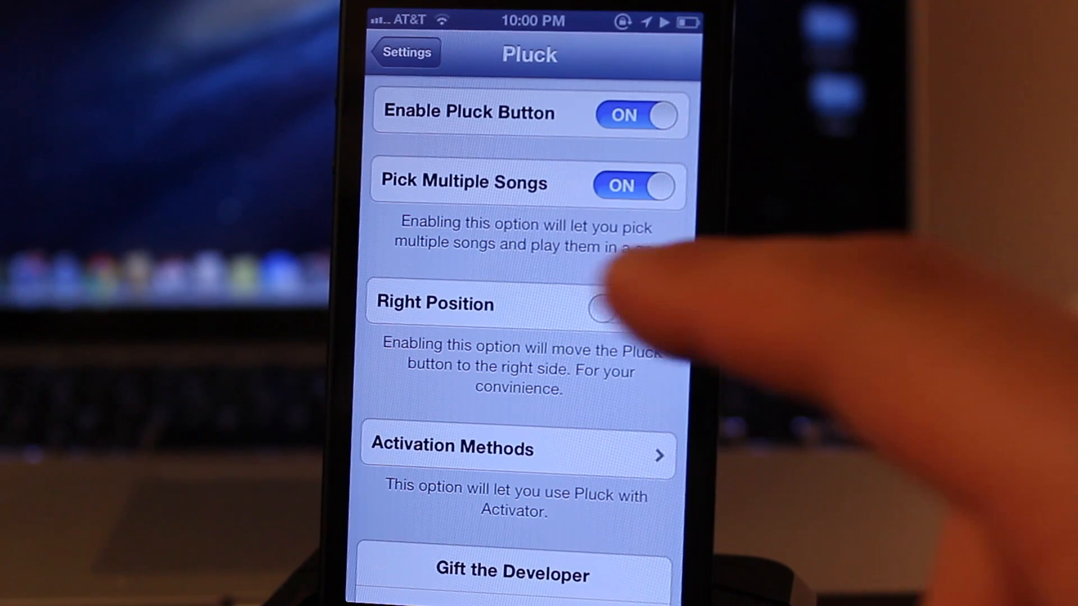
click(628, 310)
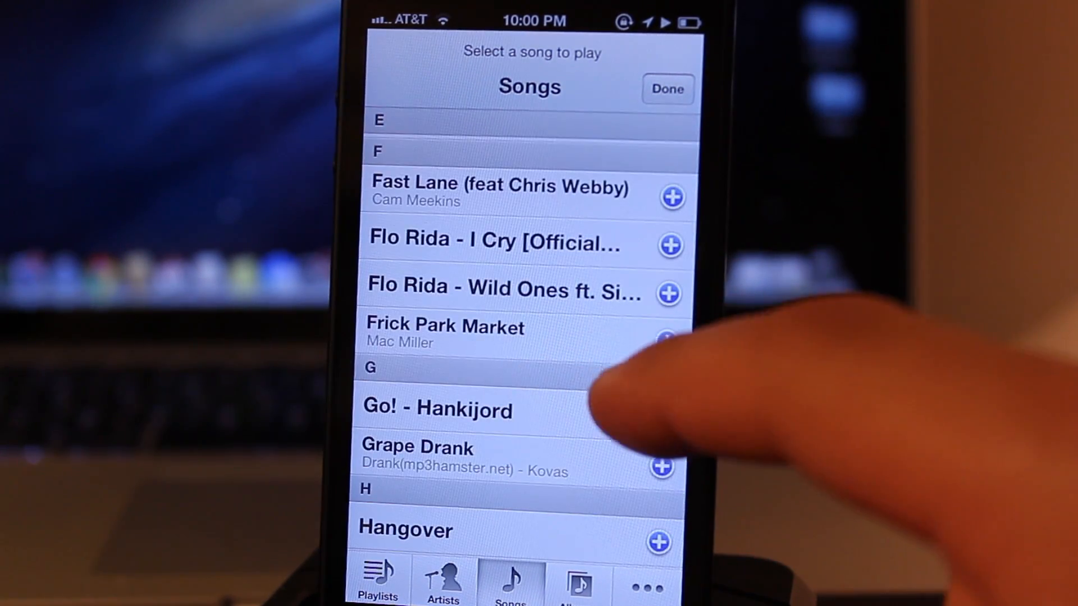
Step: Scroll the Pluck Songs list to reach Frick Park Market
scroll(up, 3)
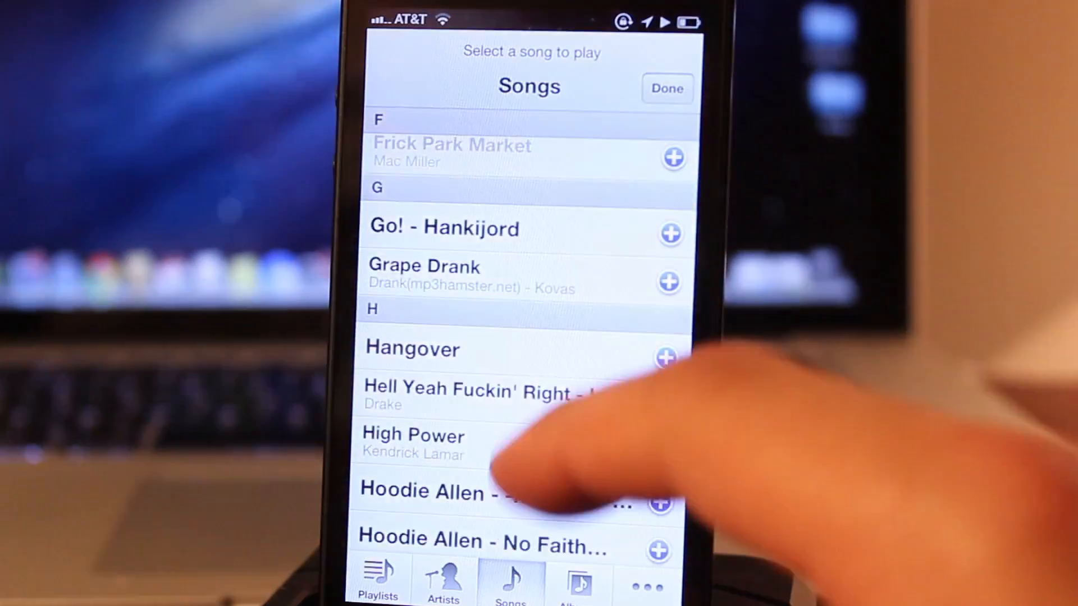
scroll(up, 3)
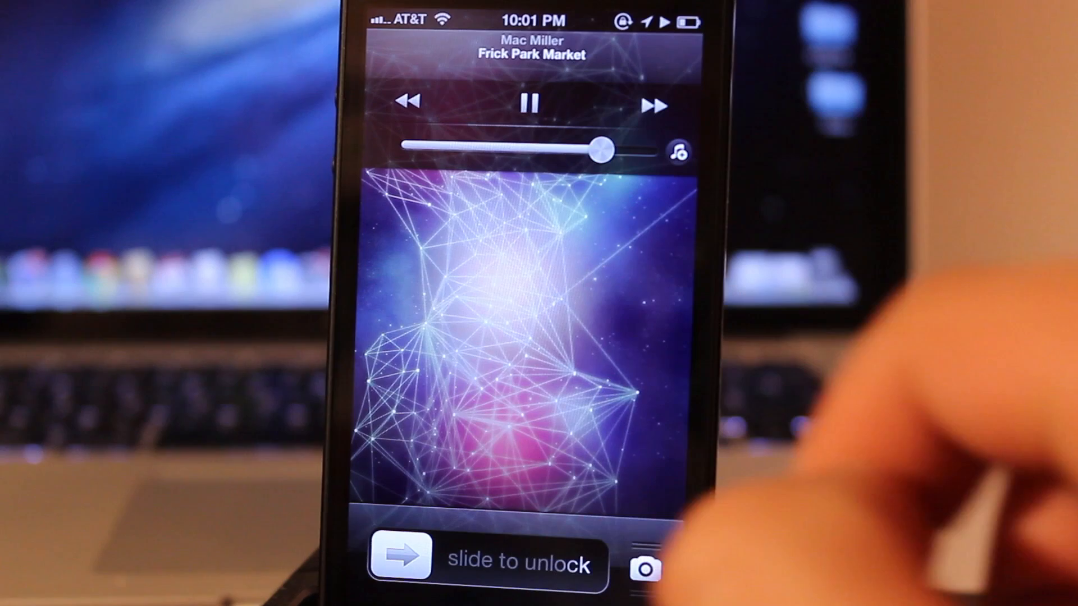
Step: While Party On Fifth Ave plays, reopen Pluck's Songs picker from the lock screen
click(654, 105)
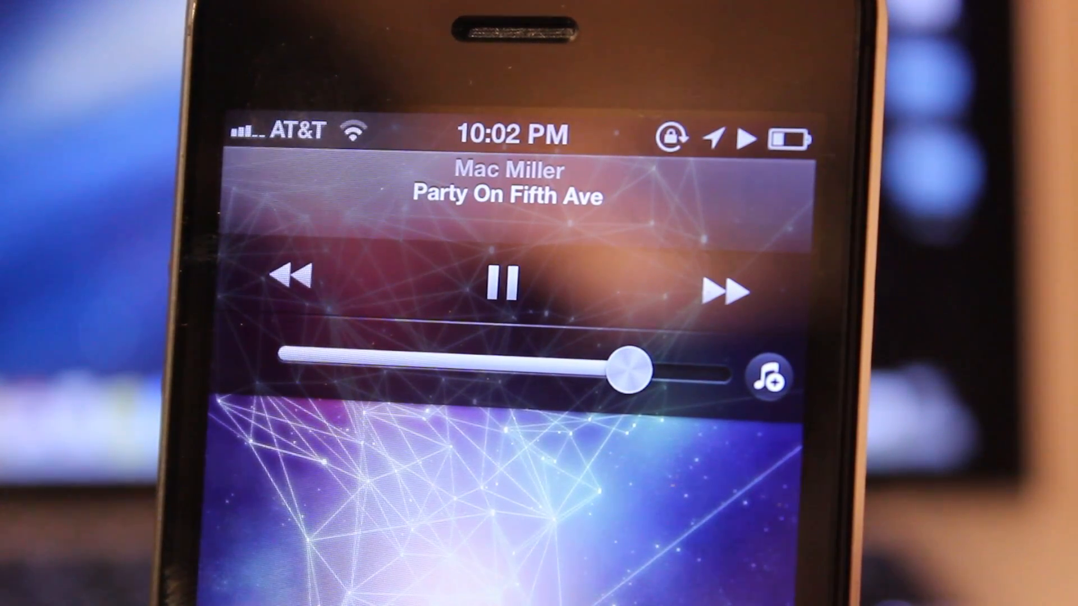
click(766, 377)
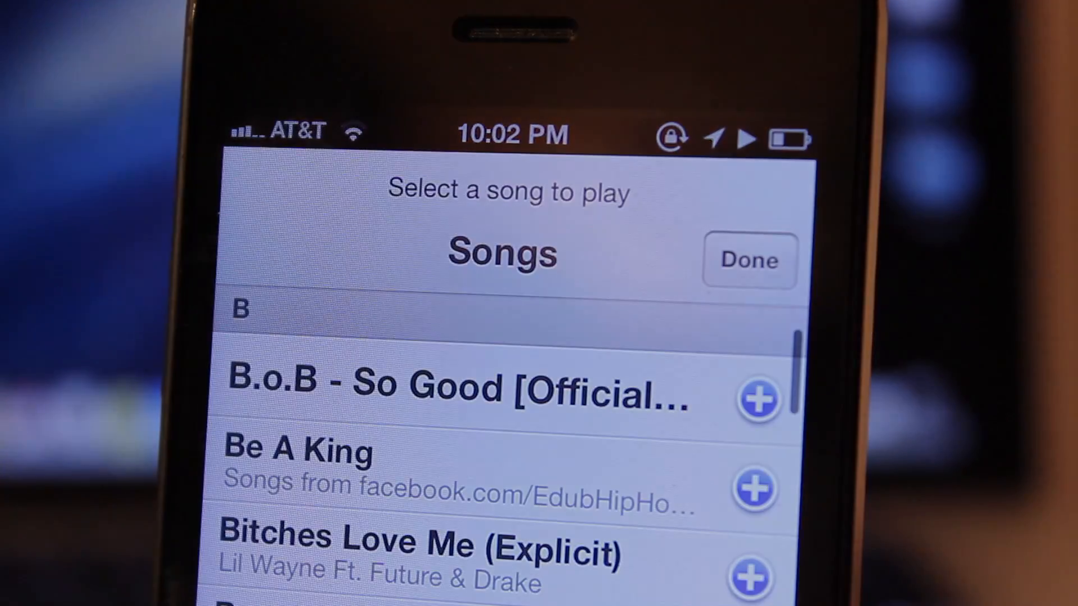